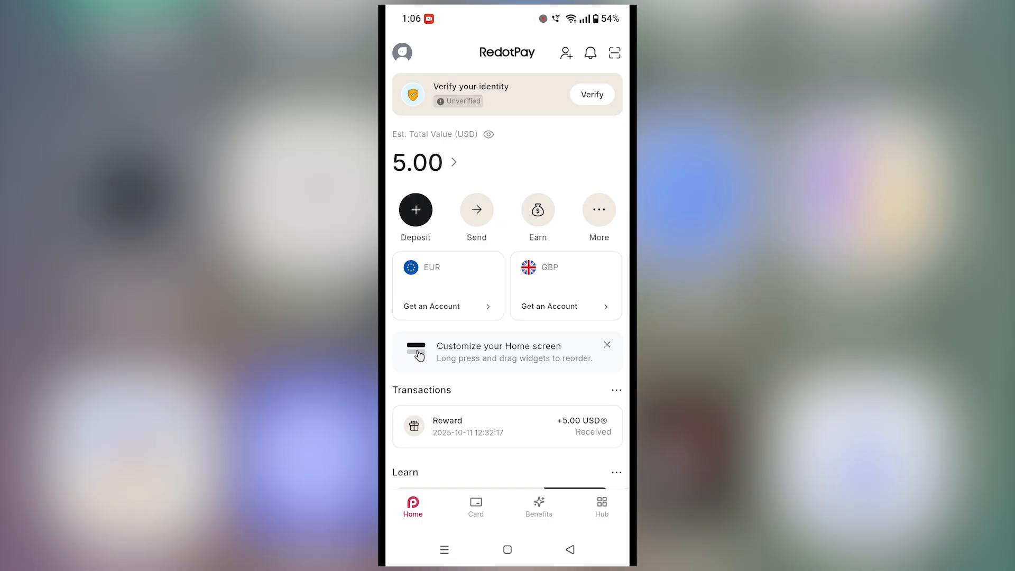
Check the profile details and identity verification status from the account menu, then return to the menu.
{"action": "left_click", "coordinate": [402, 52]}
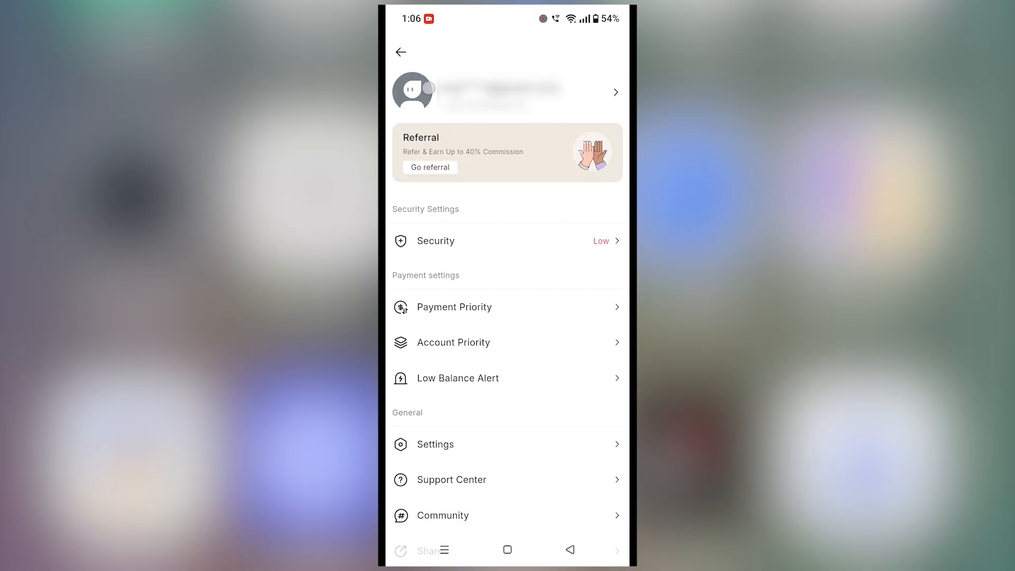
{"action": "left_click", "coordinate": [507, 92]}
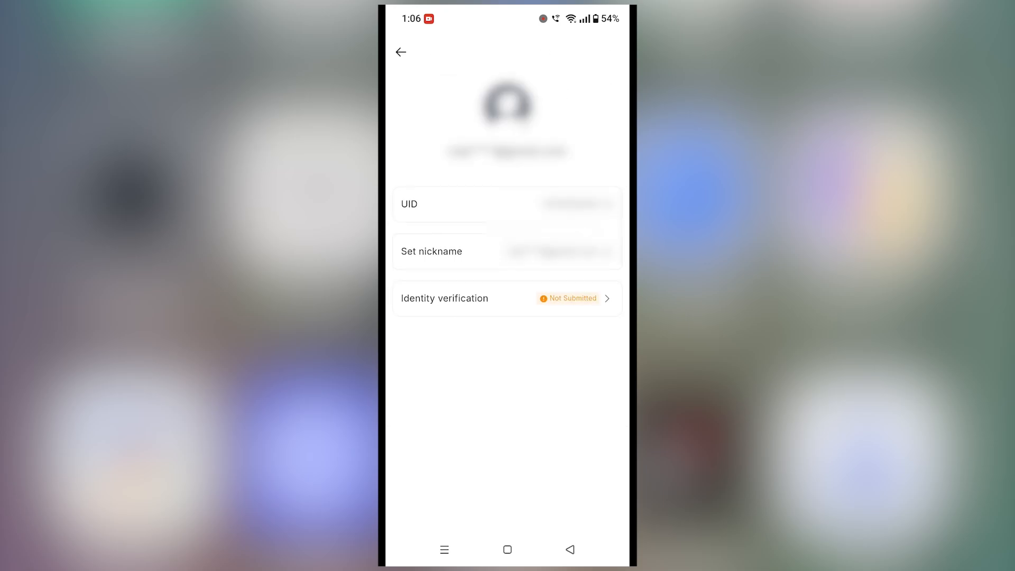
{"action": "left_click", "coordinate": [401, 52]}
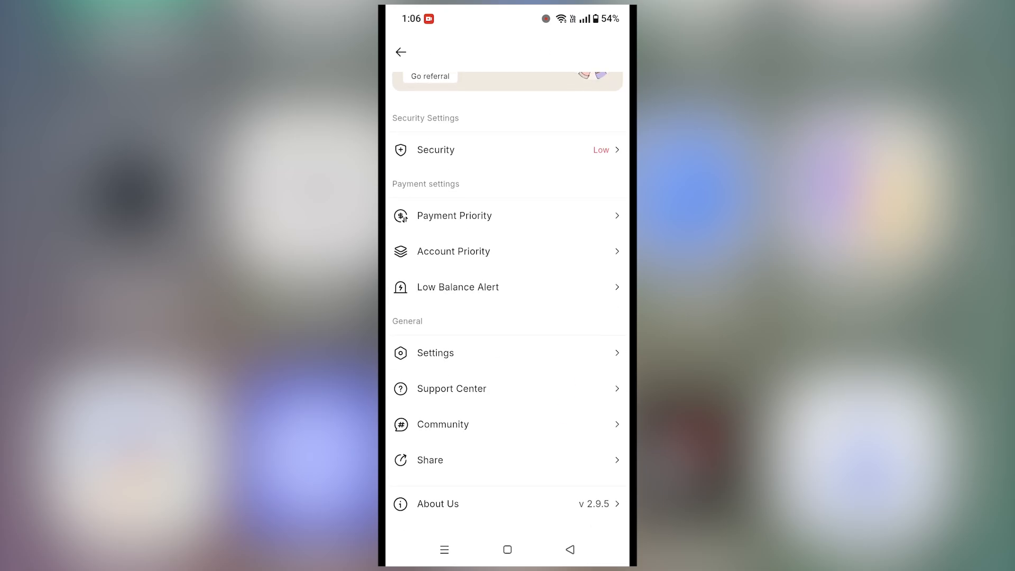
Open the Support Center article "Why did my KYC verification fail?".
{"action": "left_click", "coordinate": [454, 389]}
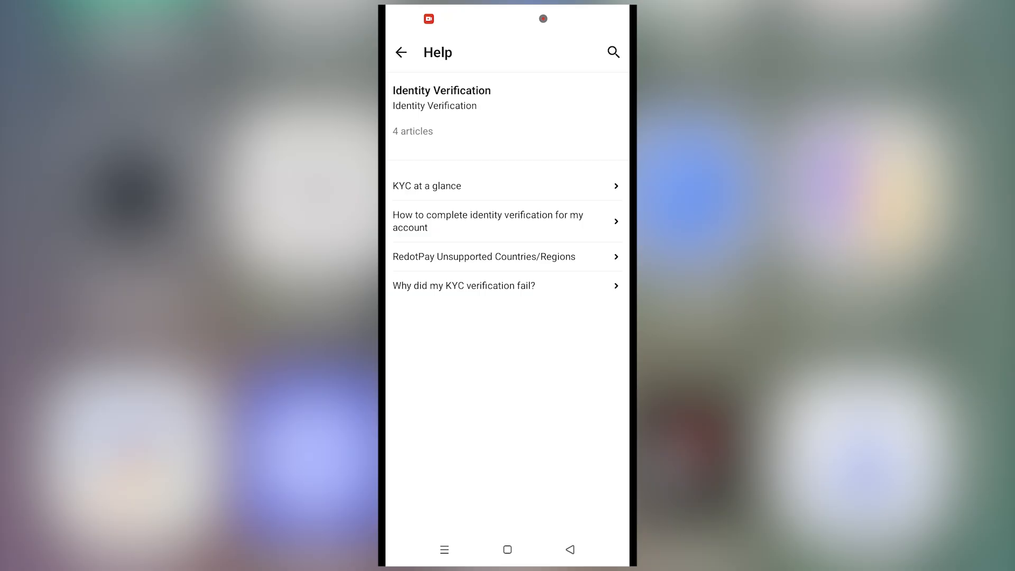
{"action": "left_click", "coordinate": [464, 286]}
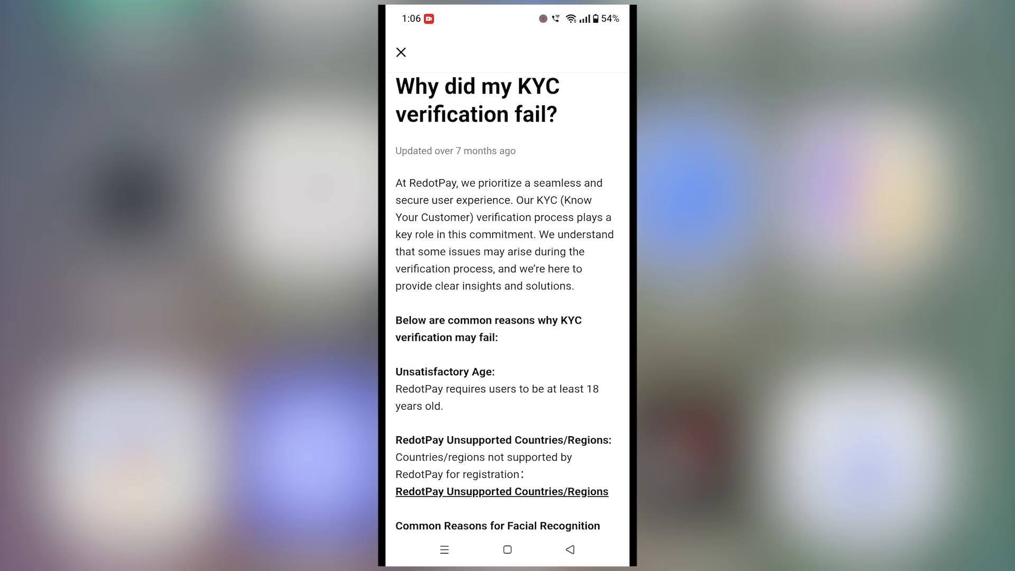
Read and close the KYC failure article, then focus the RedotPay Assistant chat's message box.
{"action": "scroll", "scroll_direction": "down", "scroll_amount": 3}
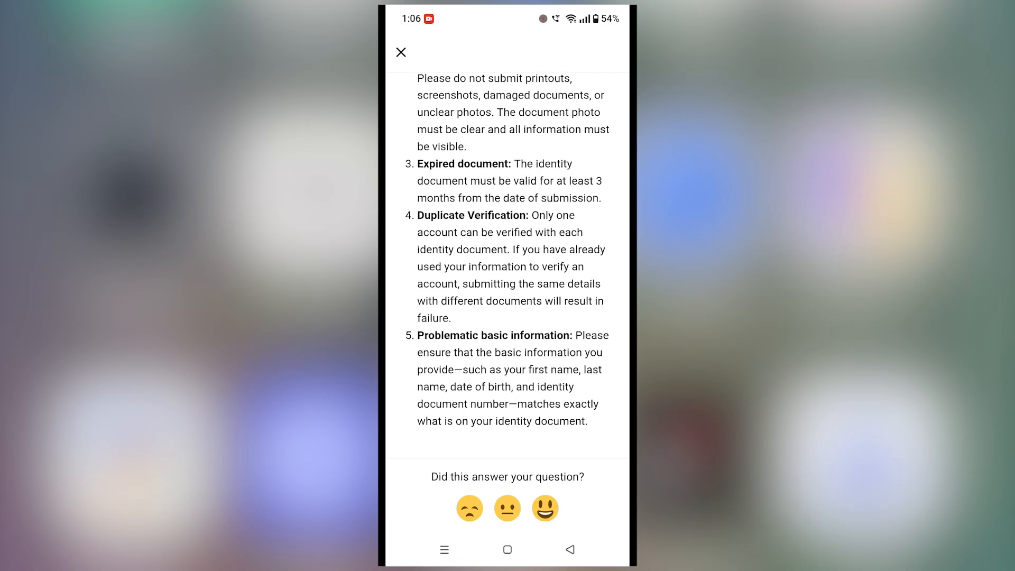
{"action": "left_click", "coordinate": [401, 52]}
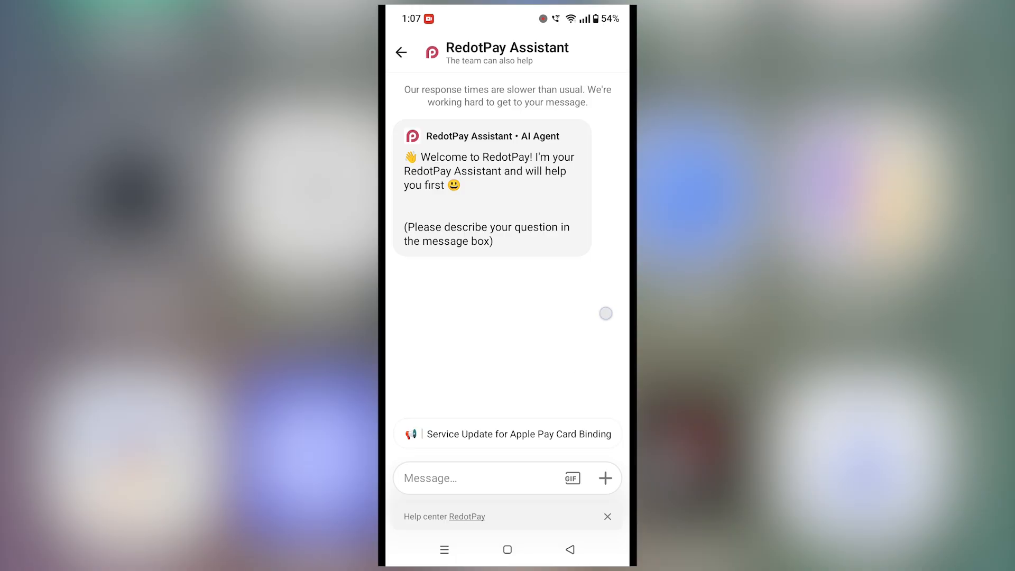
{"action": "left_click", "coordinate": [480, 478]}
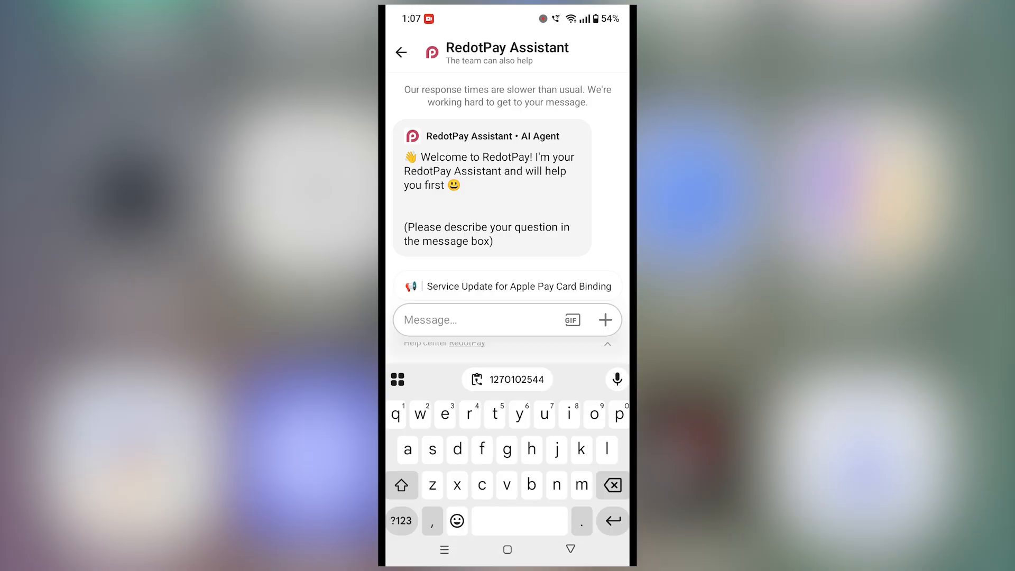